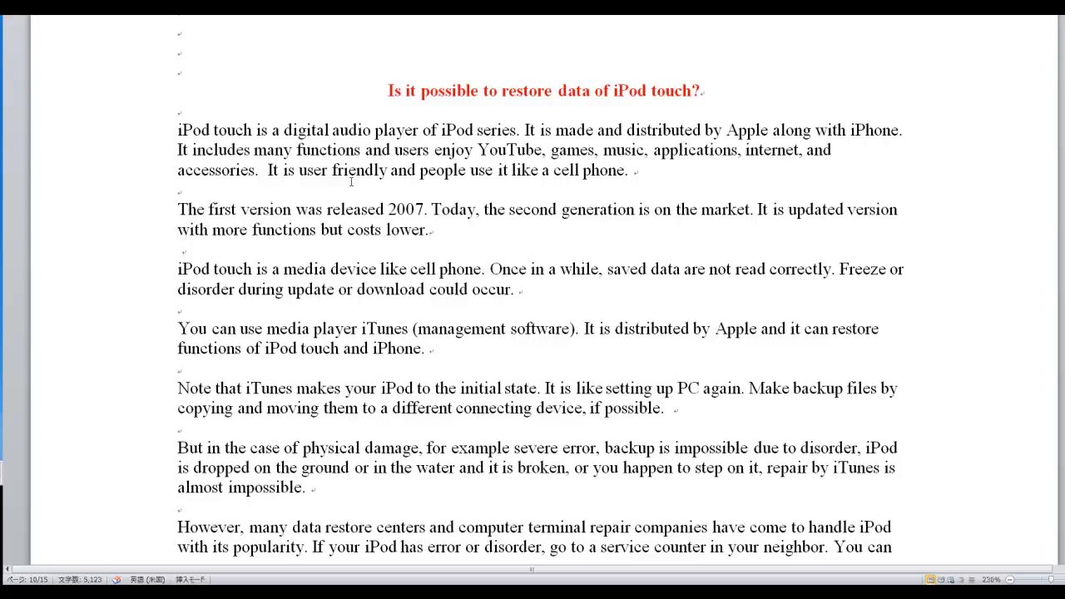
Place the cursor in the second paragraph and scroll down to the body text.
left_click(458, 209)
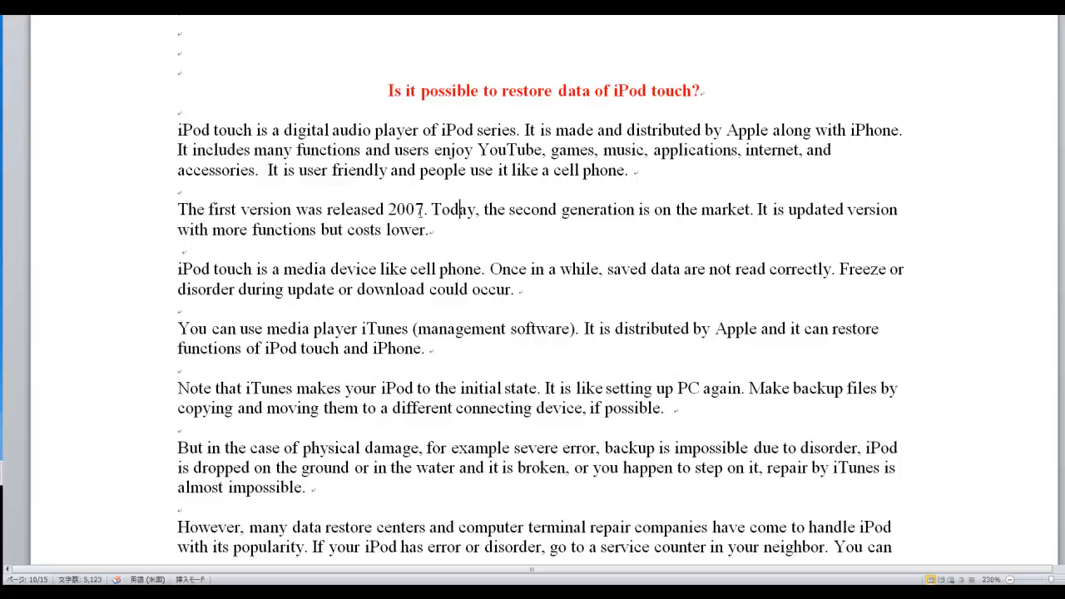
scroll("down", 3)
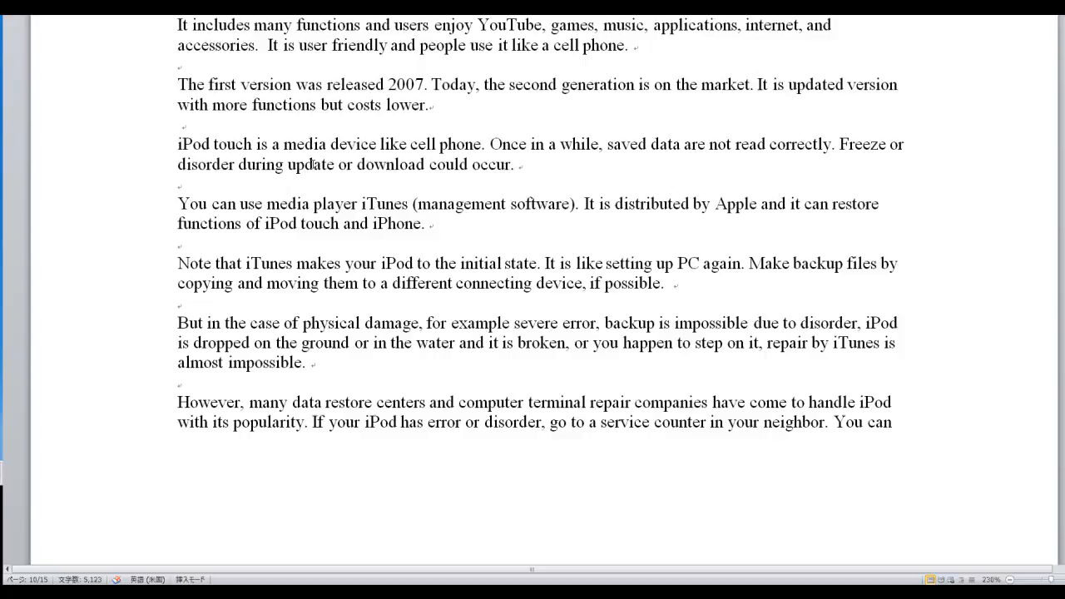
left_click(432, 104)
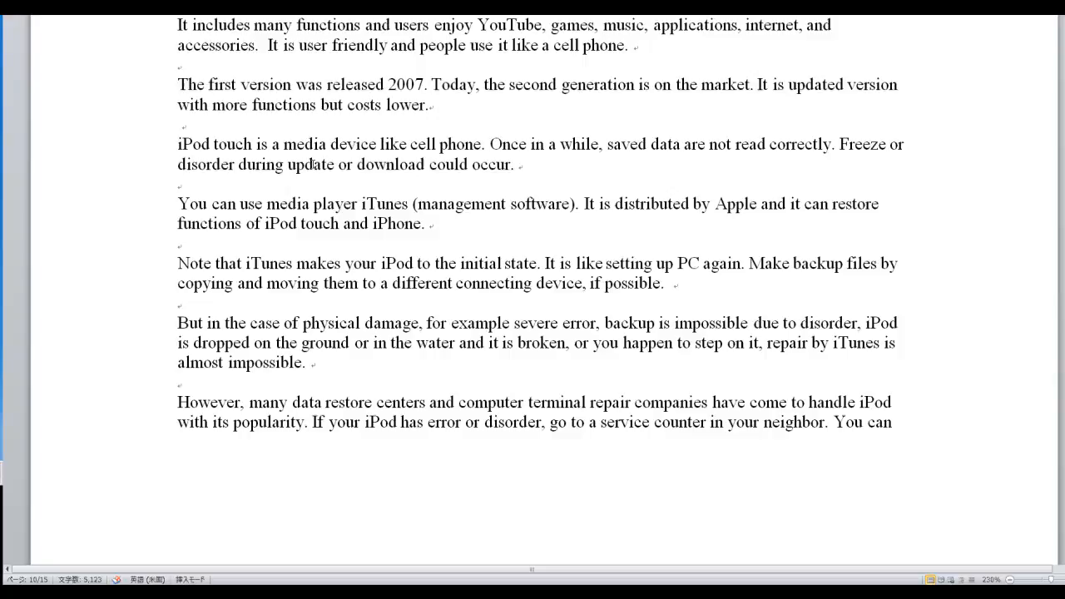
left_click(431, 104)
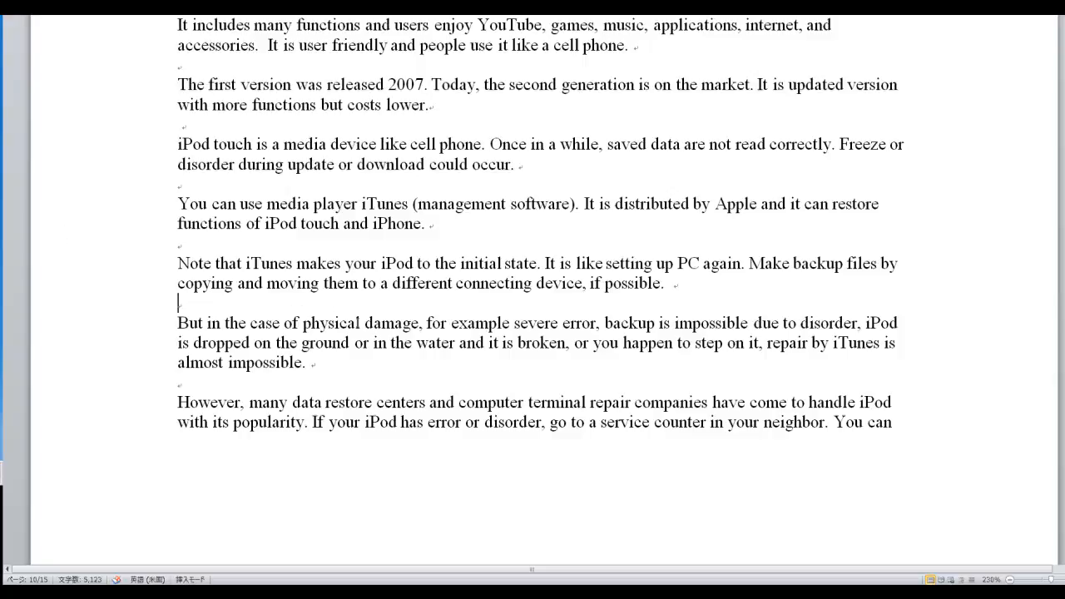
Highlight the 'But in the case of physical damage' paragraph.
left_click_drag(450, 342, 316, 362)
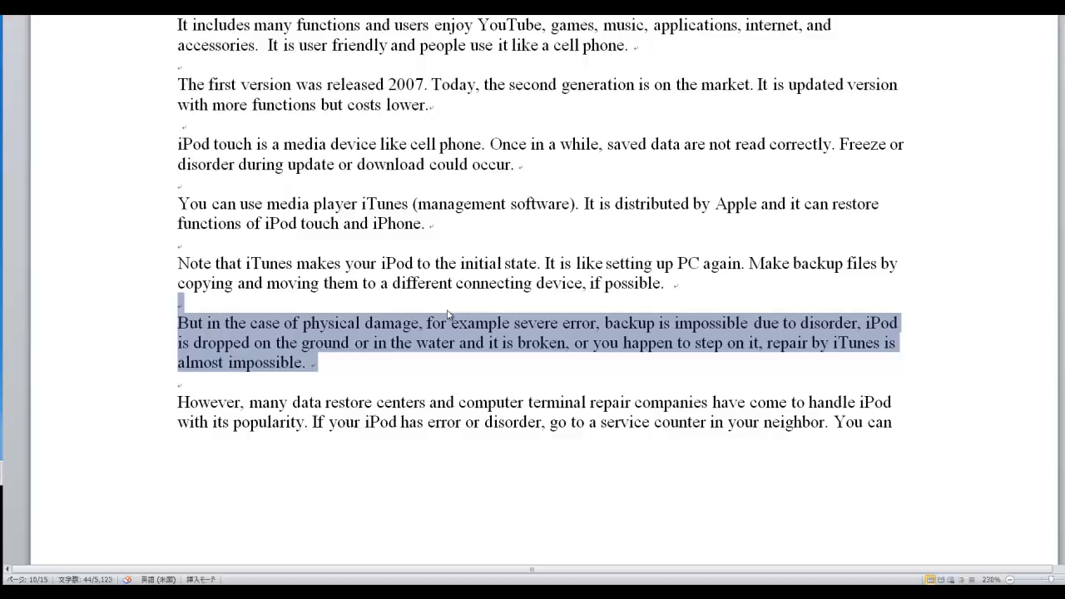
Scroll past the page break to the data recovery paragraphs and clear the selection.
scroll("down", 3)
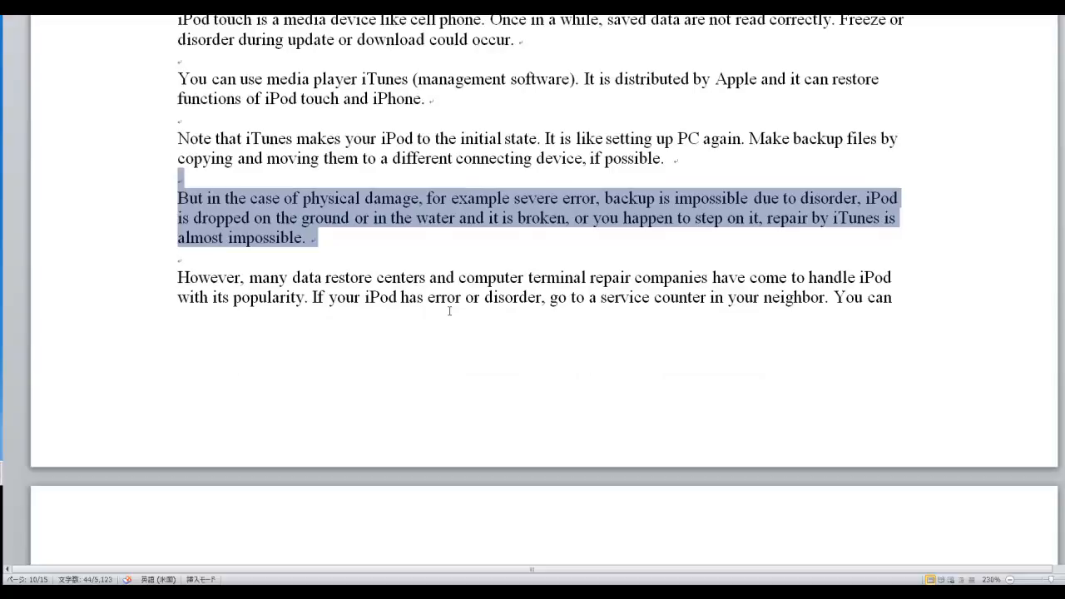
scroll("down", 3)
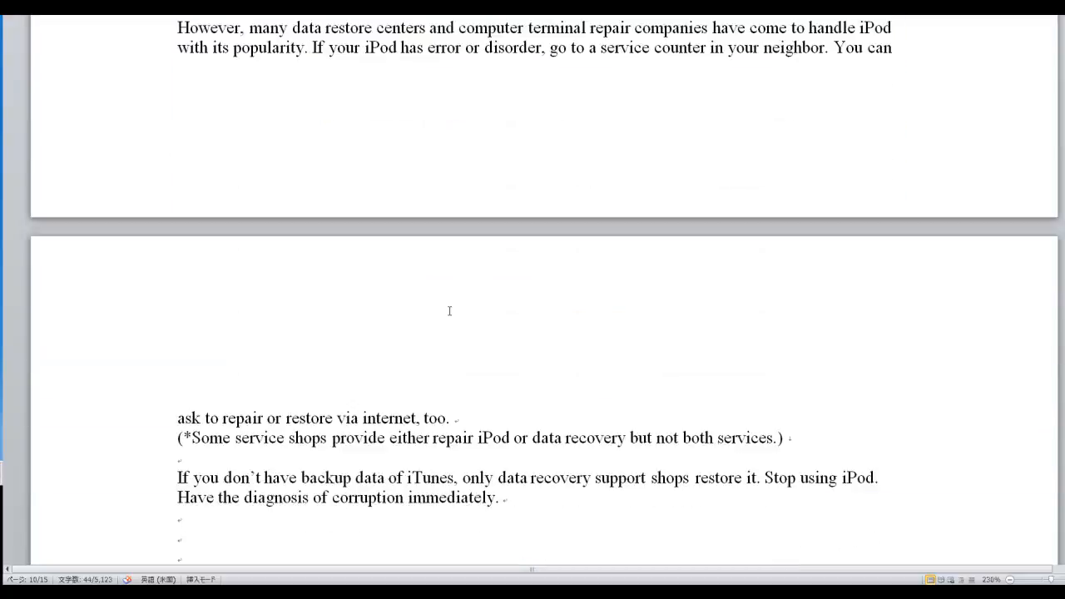
scroll("down", 3)
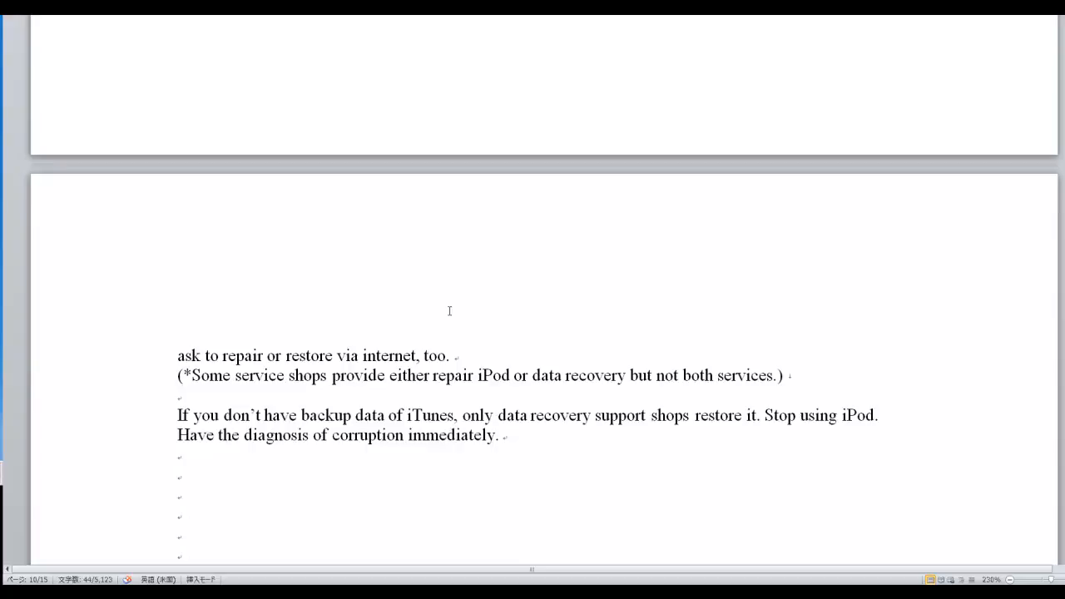
left_click(177, 396)
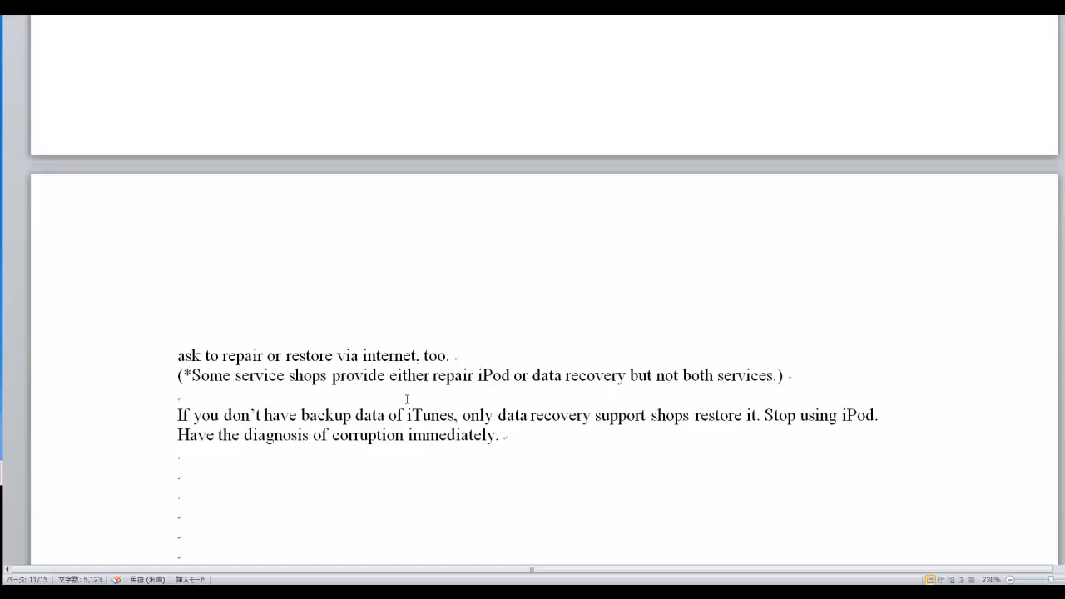
mouse_move(708, 444)
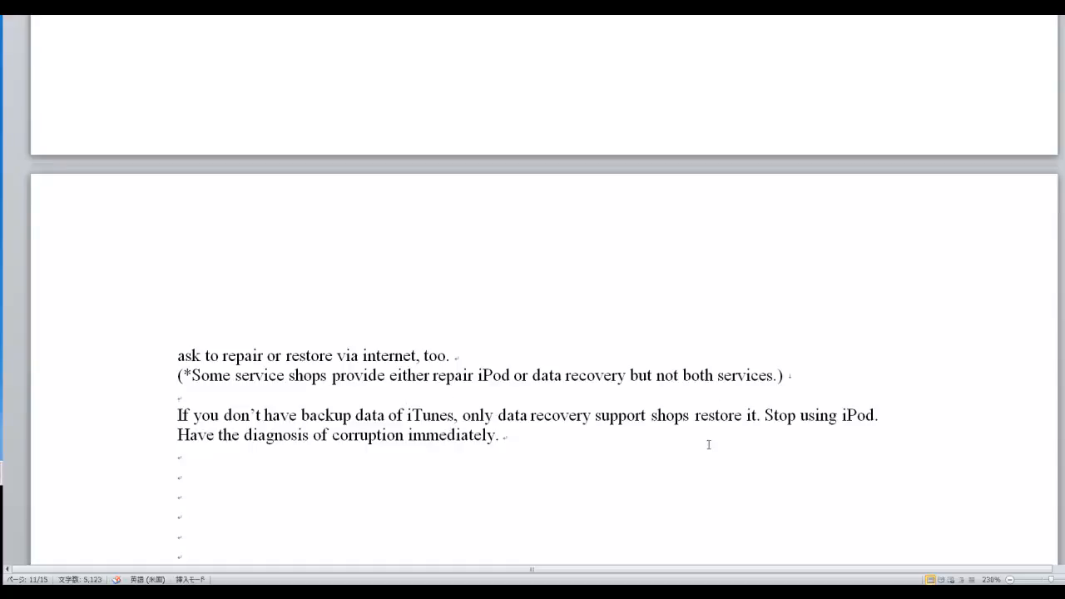